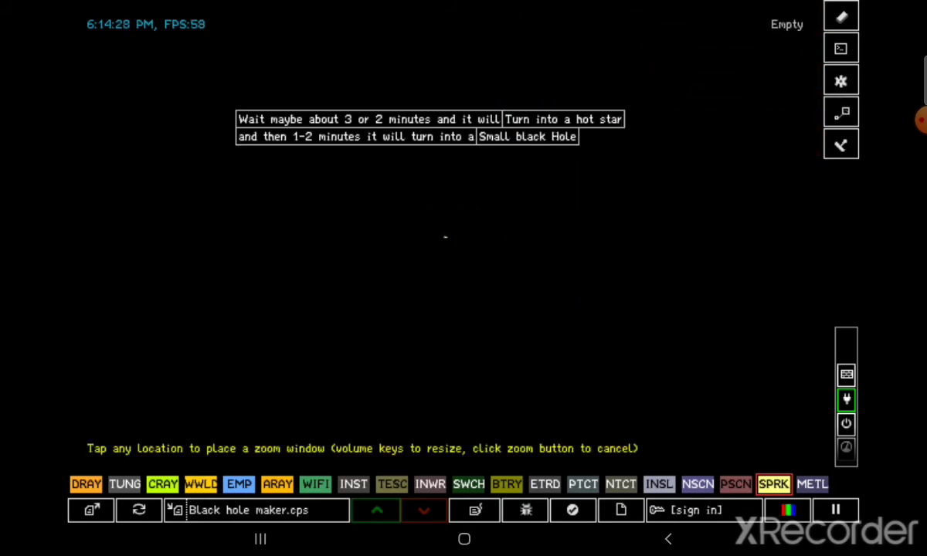
Zoom in on the centre particle to read its black hole temperature, about 6268 °C.
click(447, 233)
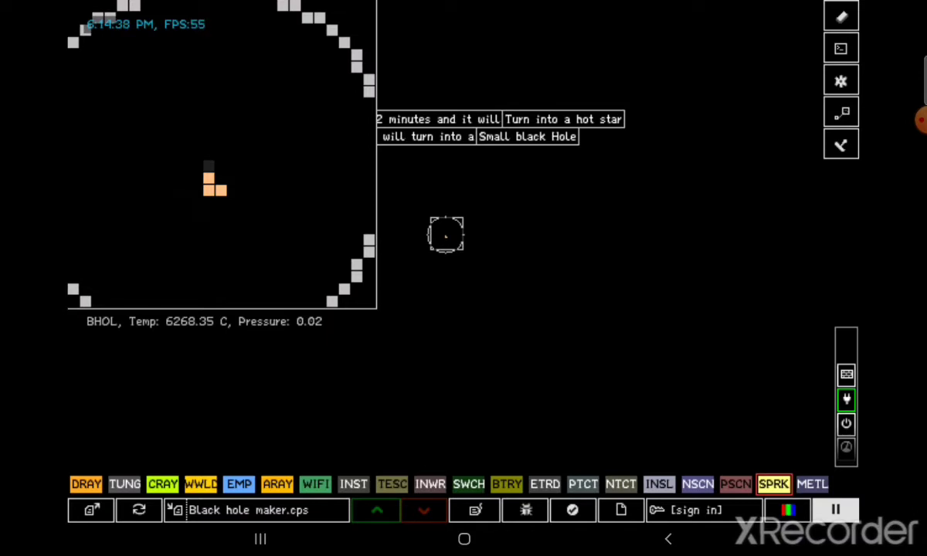
Cancel the zoom window to return to the full black hole simulation view.
click(834, 509)
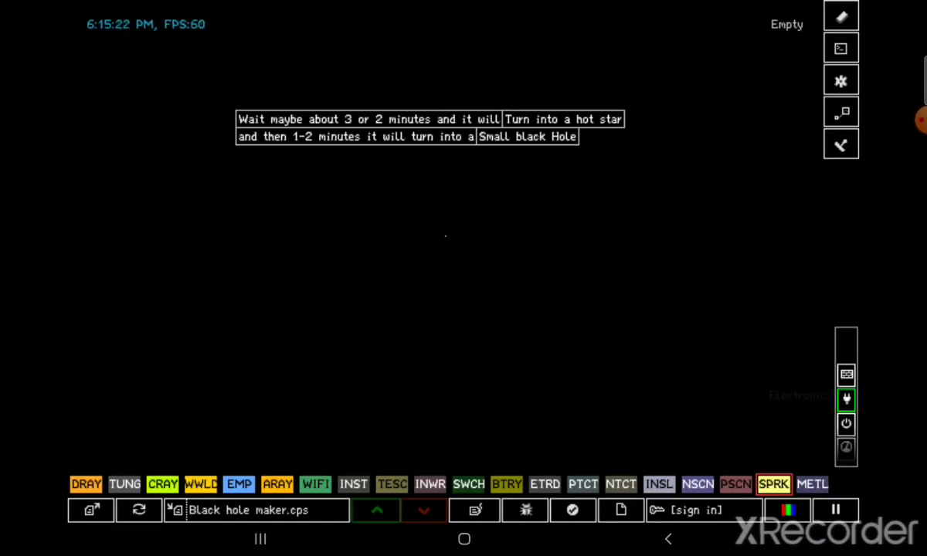
Browse the Radioactive and Tools categories, ending on the radioactive list showing POLO.
click(845, 399)
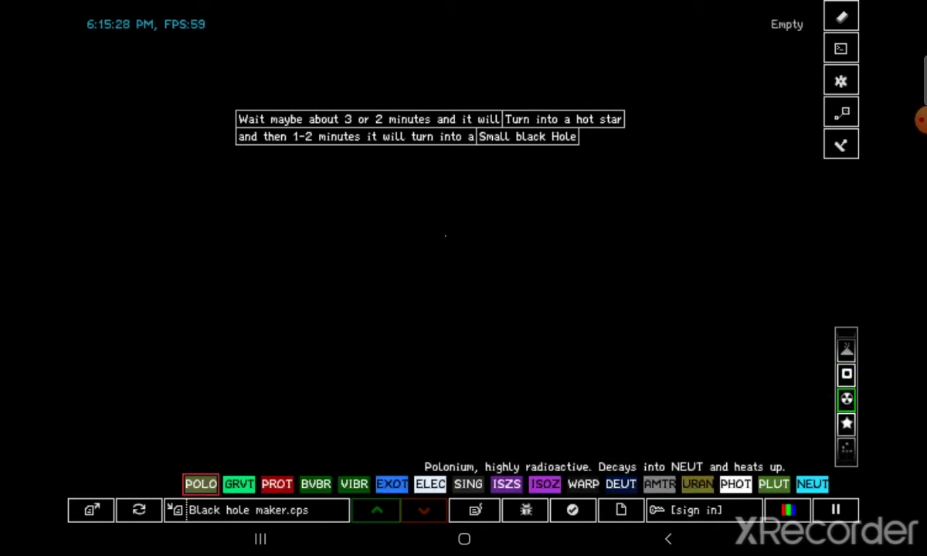
click(845, 399)
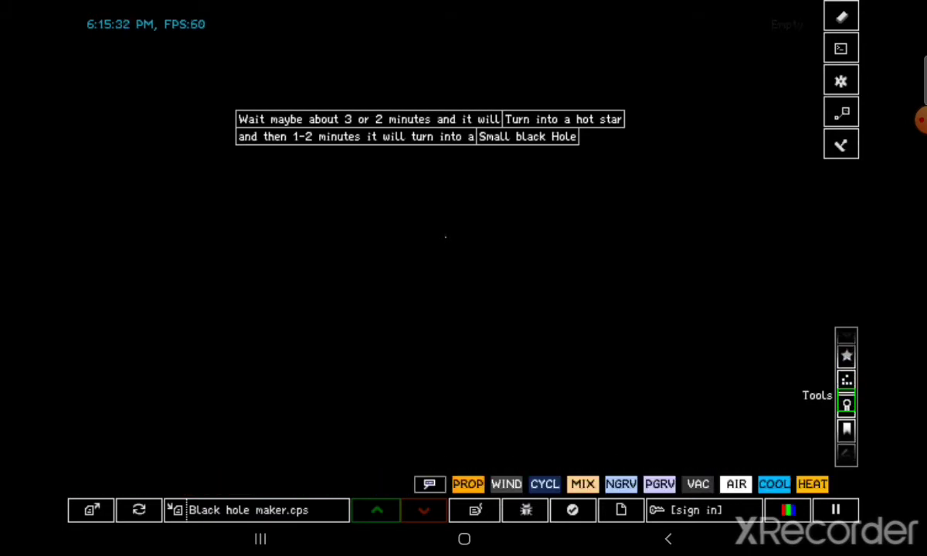
click(845, 399)
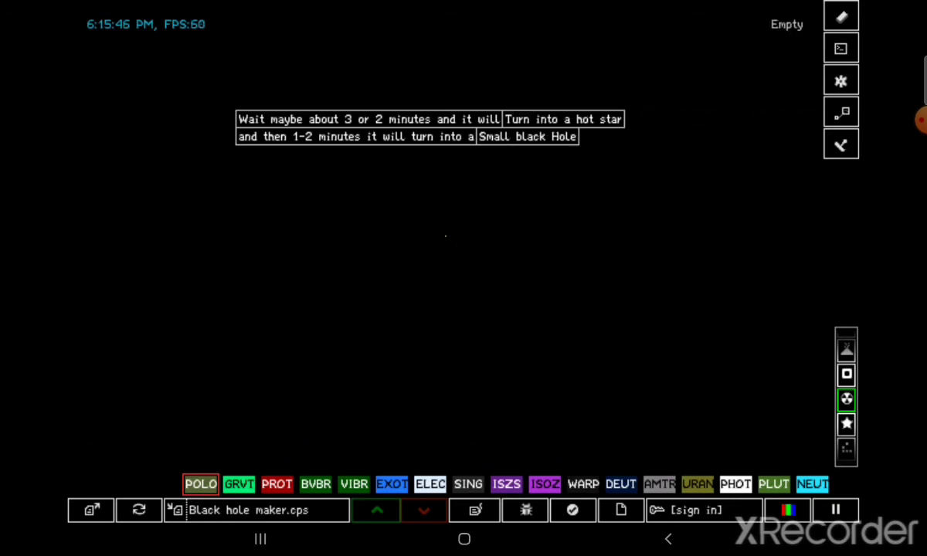
Uncheck Water Equalization in Simulation options and confirm with OK.
click(840, 80)
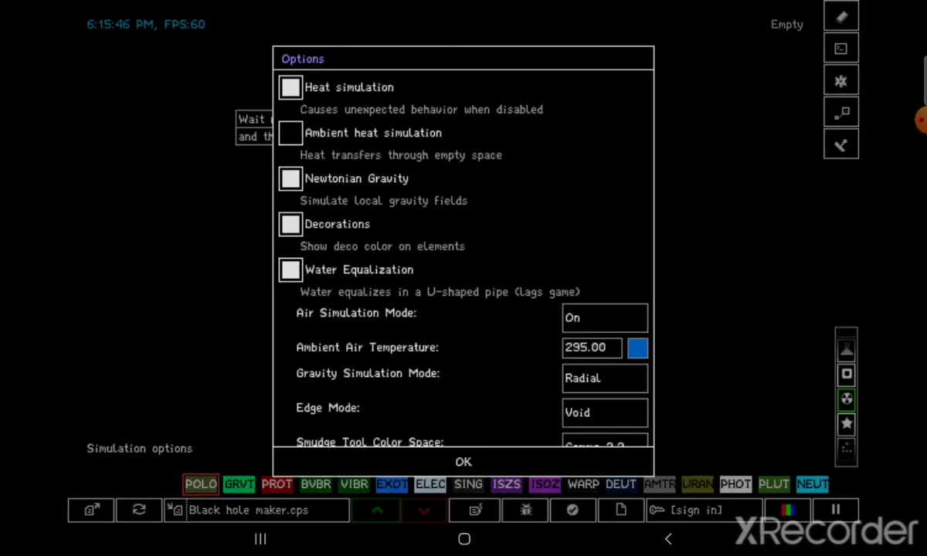
click(463, 461)
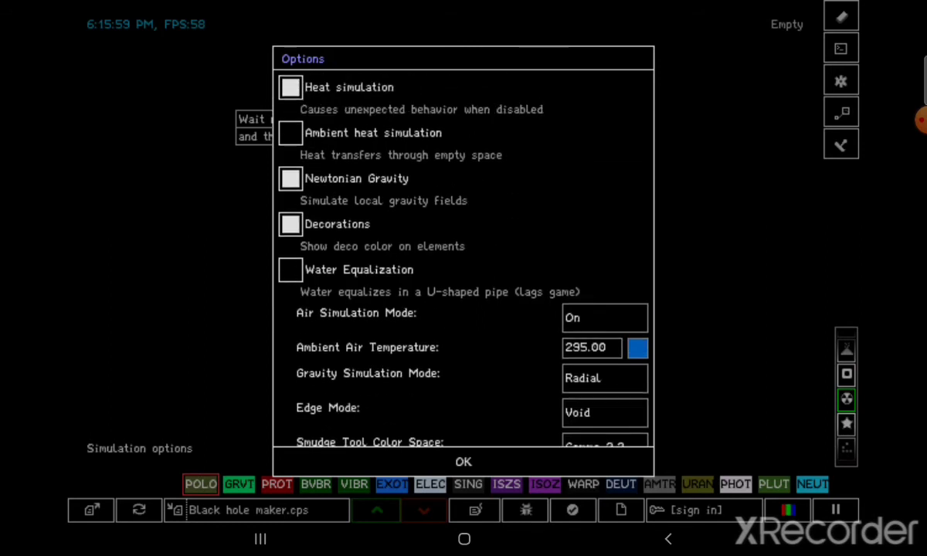
click(463, 461)
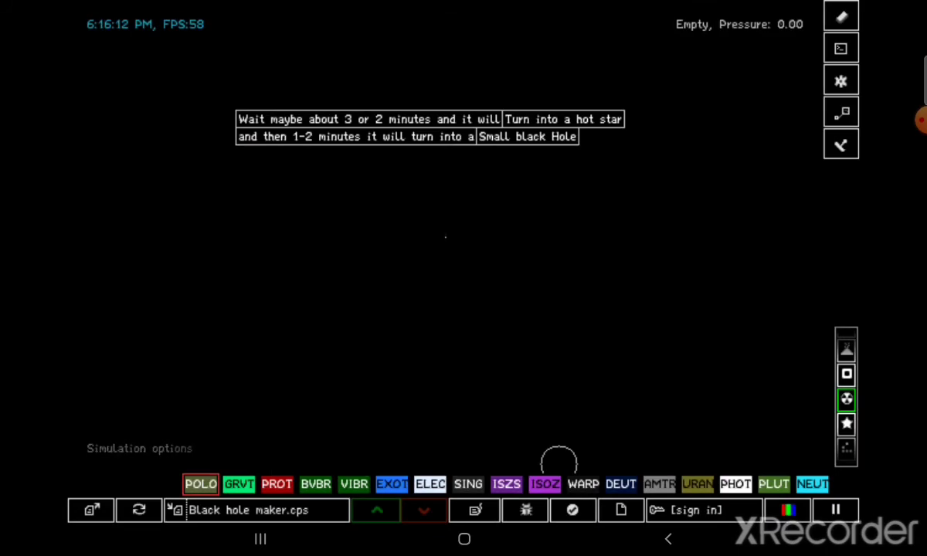